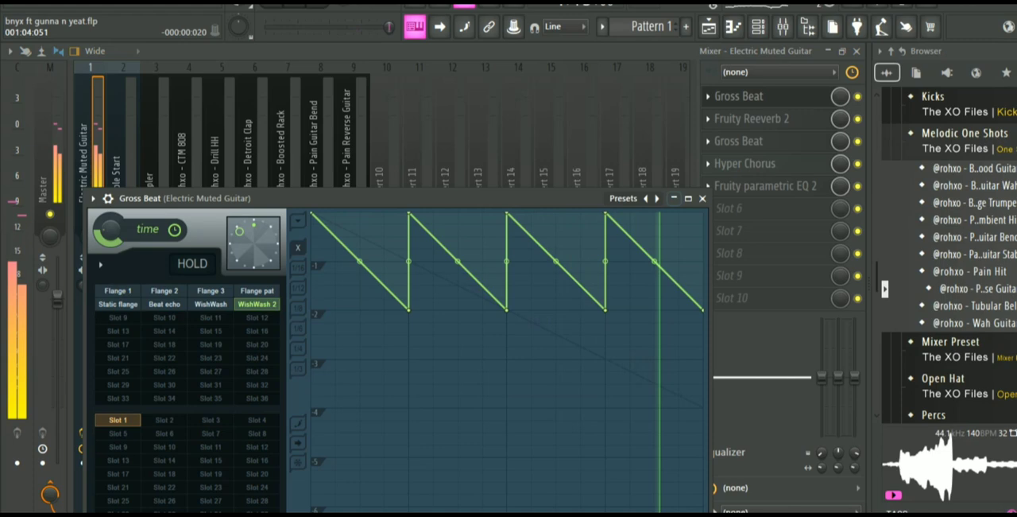
# Close the Gross Beat window to reveal the Electric Muted Guitar effect chain
pyautogui.click(752, 118)
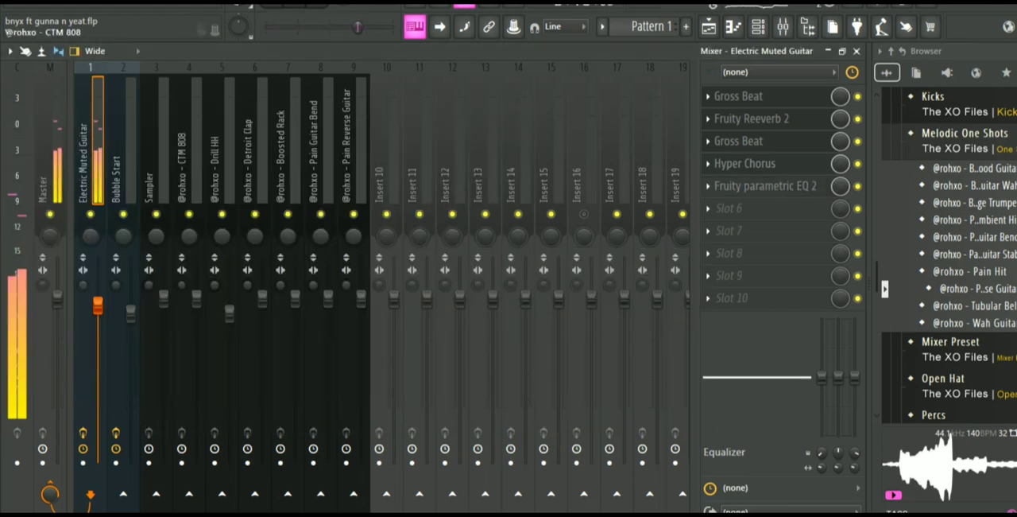
# Show the Bubble Start melody notes, then return to its reverb and EQ mixer track
pyautogui.click(757, 26)
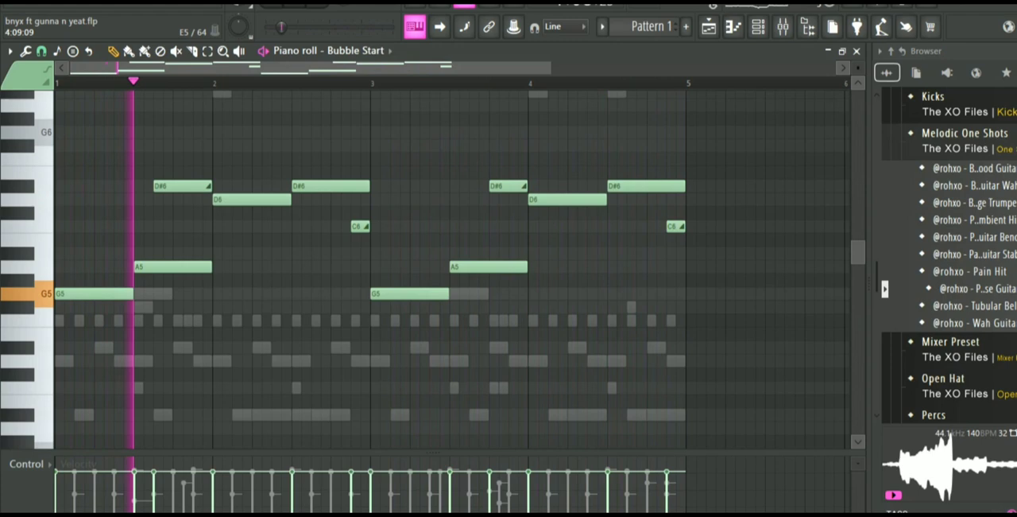
pyautogui.click(783, 26)
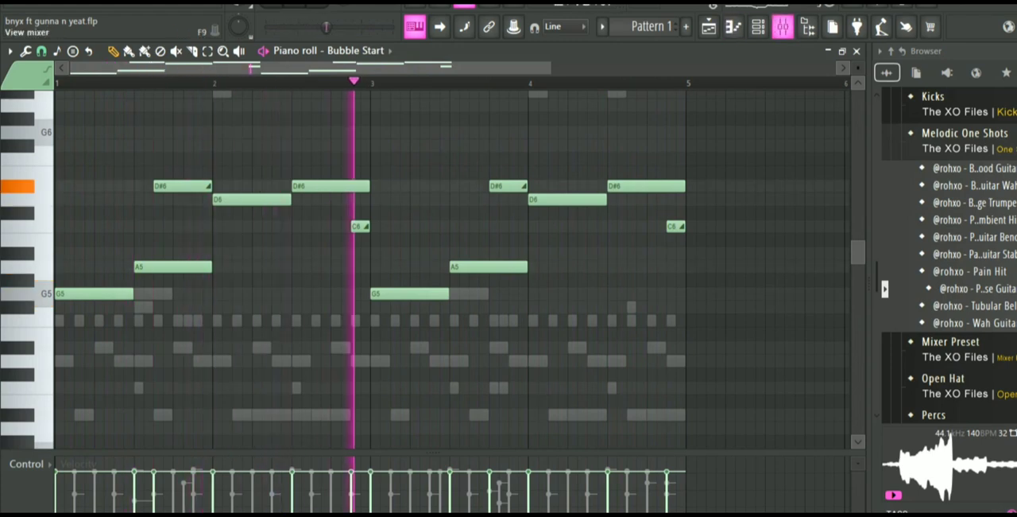
pyautogui.click(757, 27)
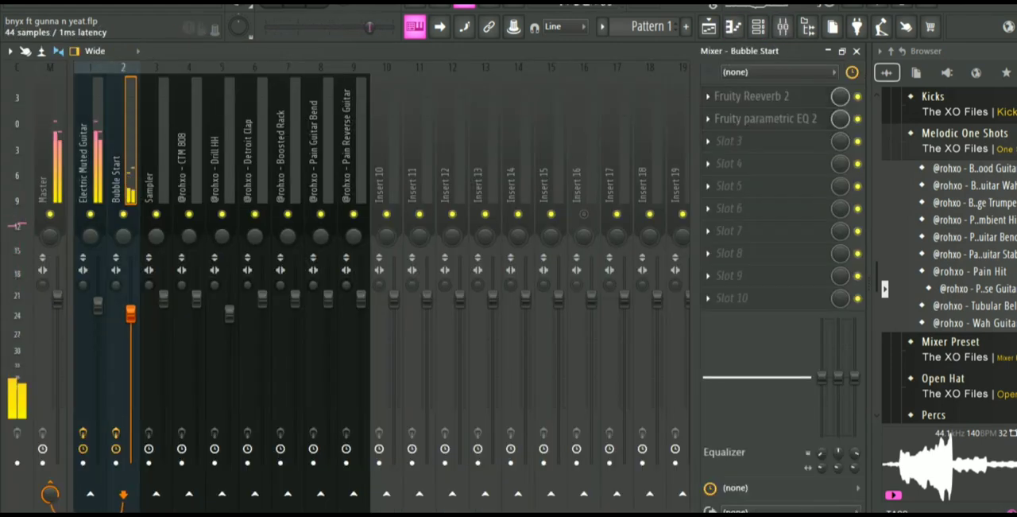
# Hide the mixer and open the Detroit Clap notes and velocities from the channel rack
pyautogui.click(750, 95)
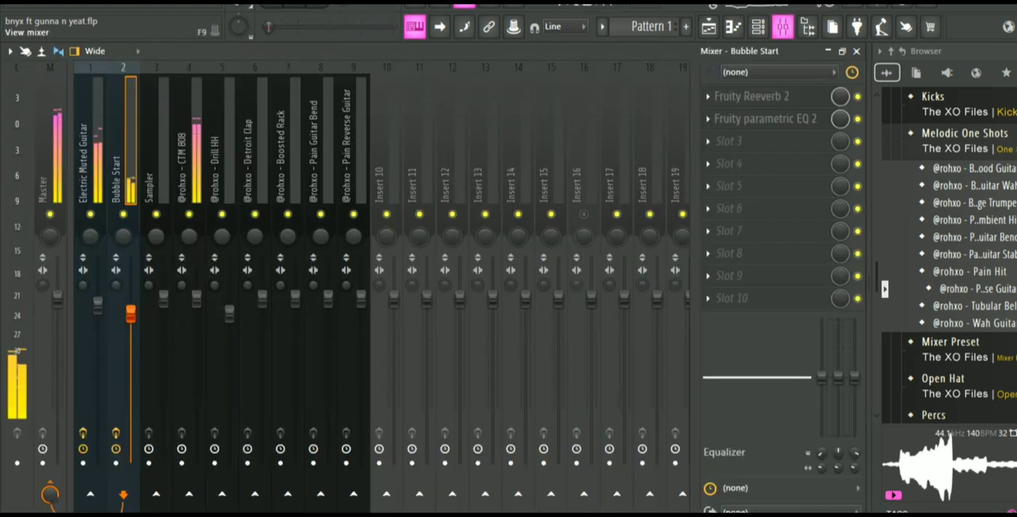
pyautogui.click(188, 143)
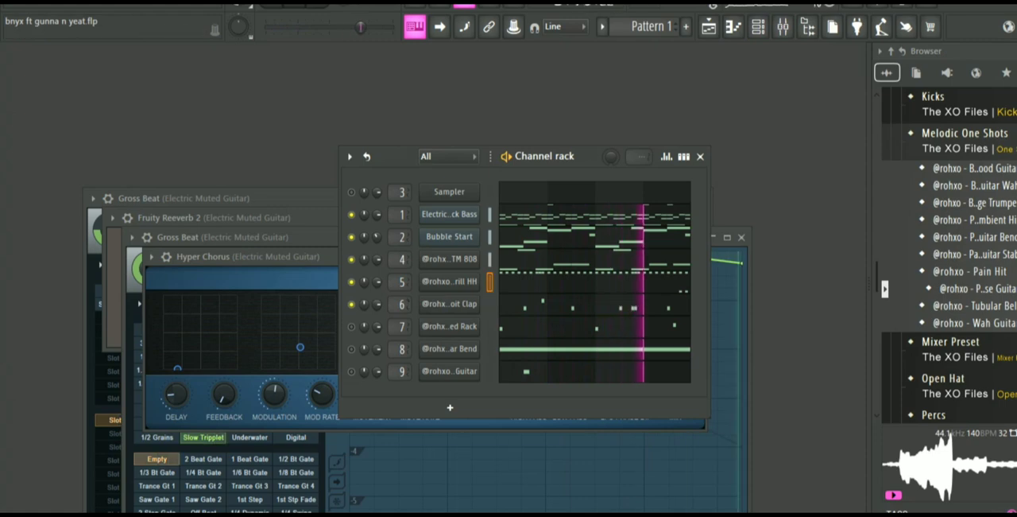
pyautogui.click(449, 304)
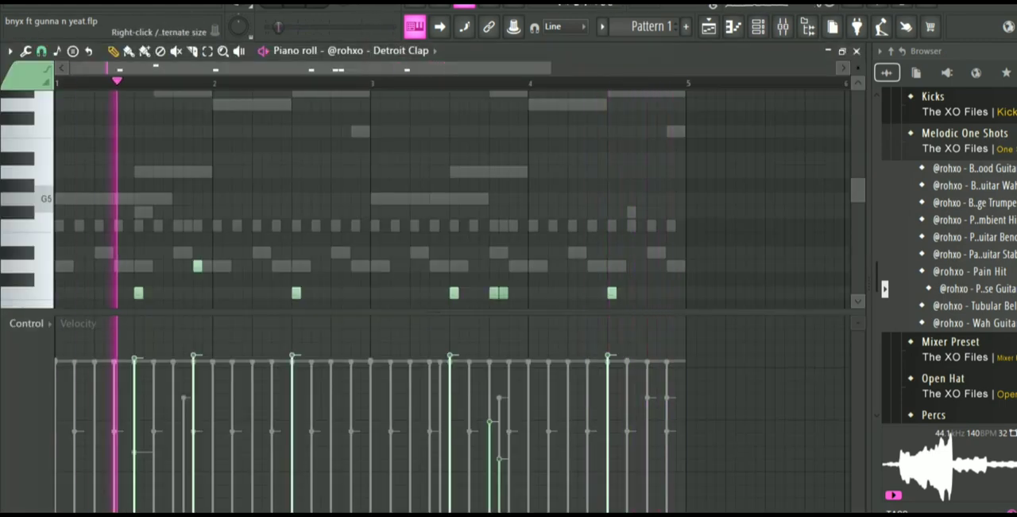